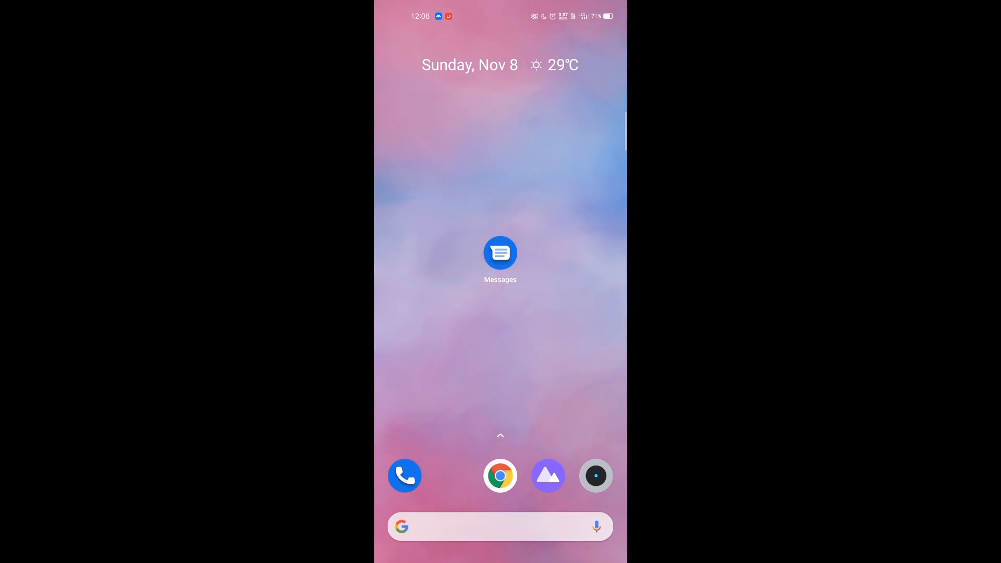
Choose Google Messages as the phone's default SMS app and confirm, loading the conversation list.
click(500, 252)
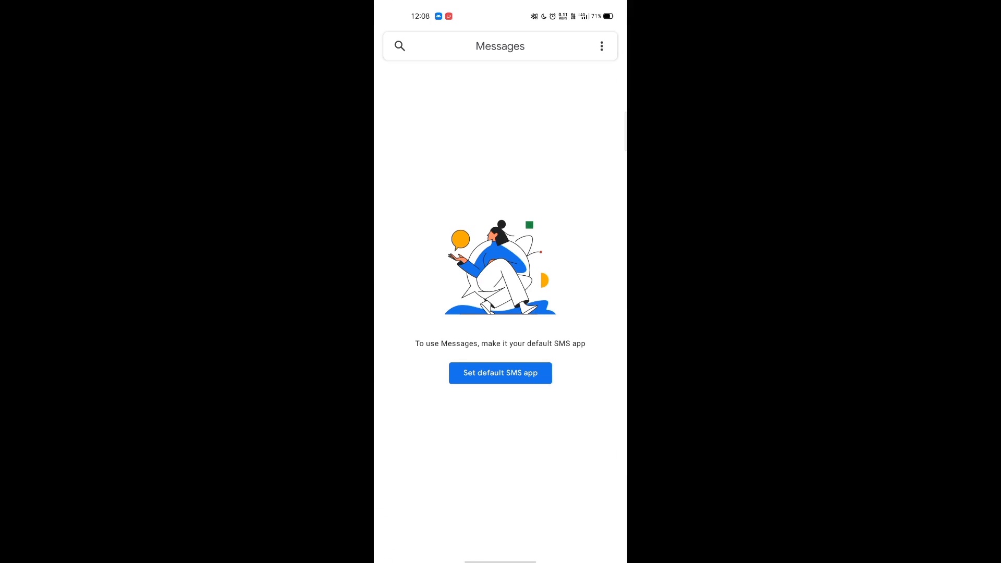
click(399, 46)
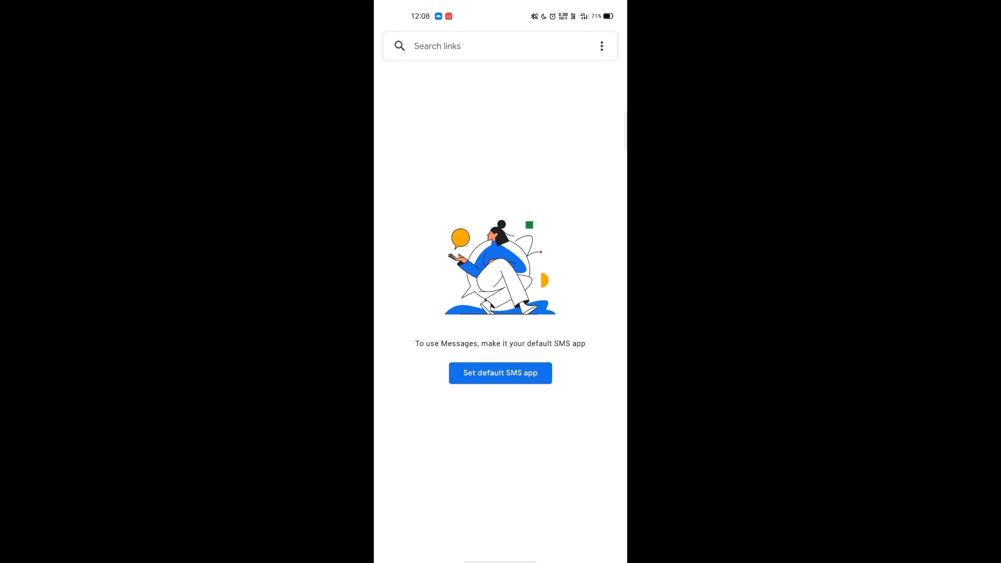
click(500, 374)
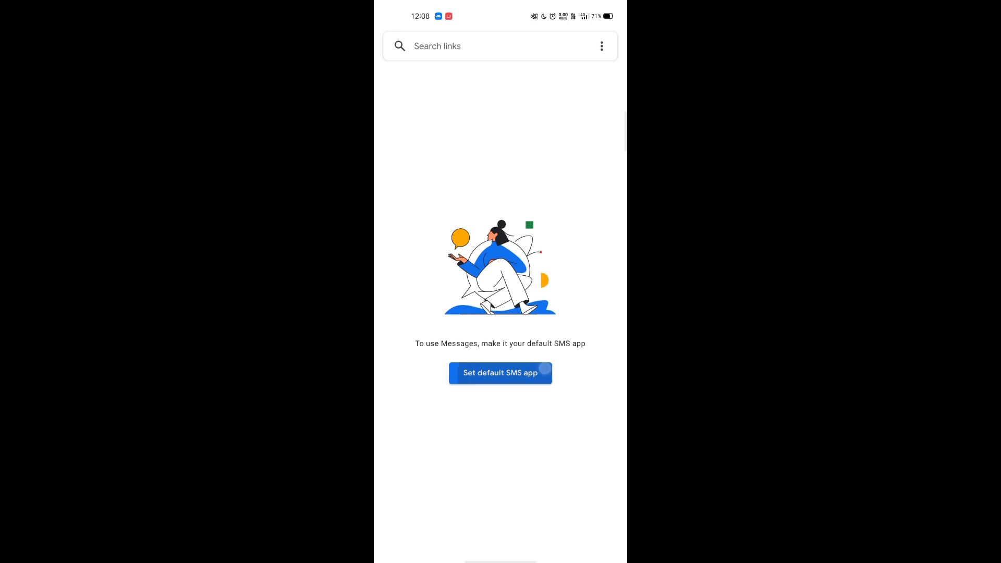
click(499, 373)
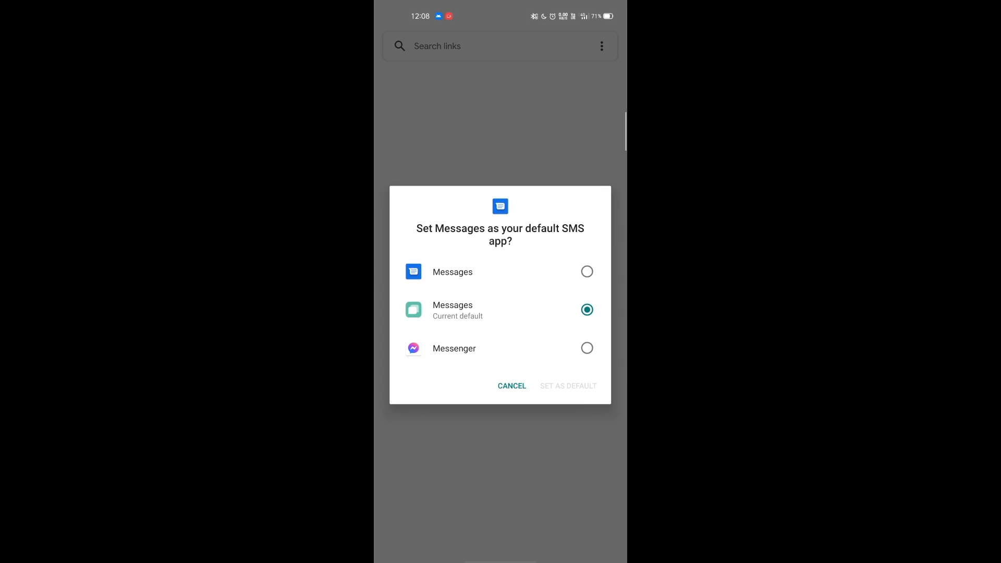
click(585, 271)
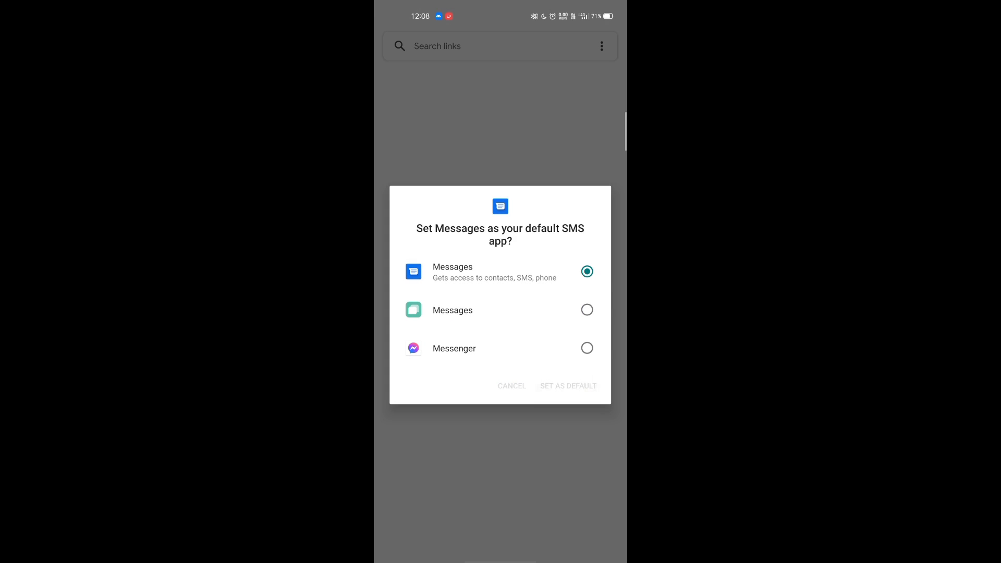
click(567, 386)
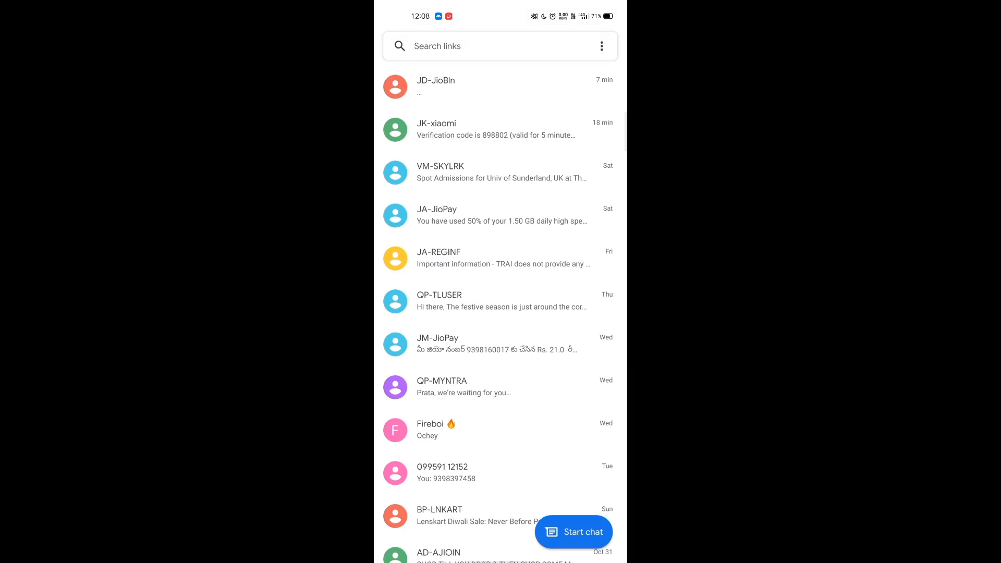
Reach the Messages settings page via the three-dot overflow menu.
click(601, 45)
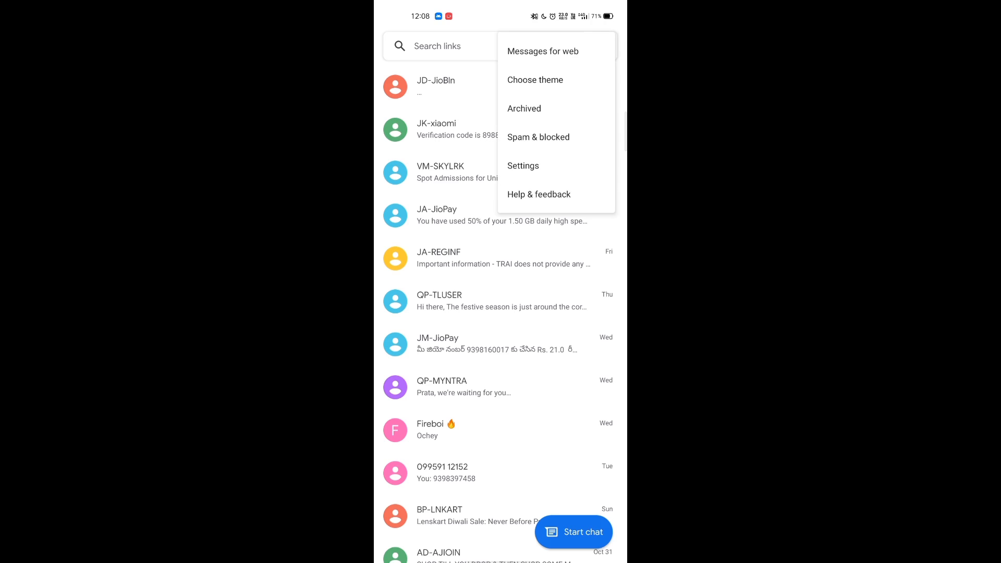
click(522, 166)
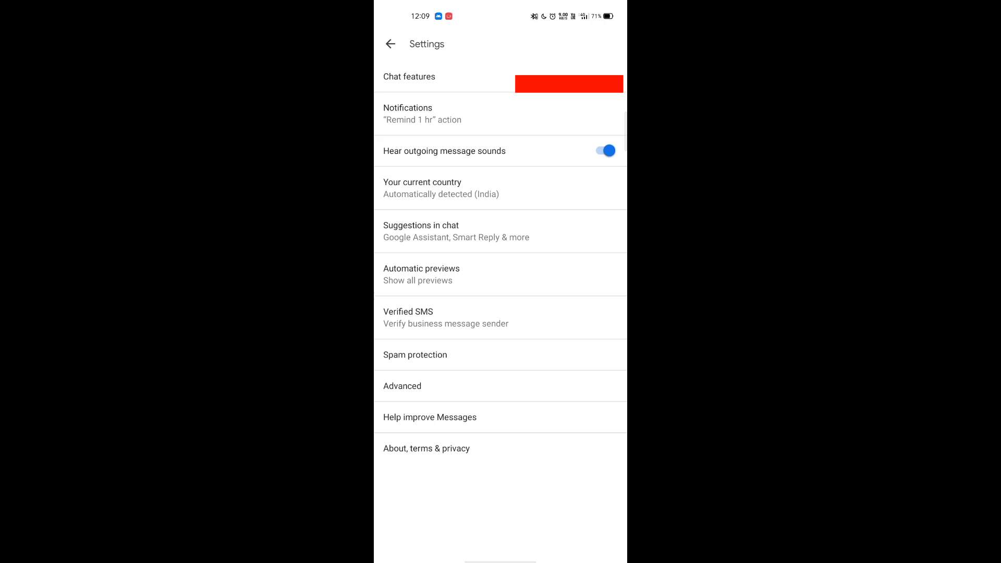
Review Chat features, toggle typing indicators off and back on, then return to the conversation list.
click(409, 76)
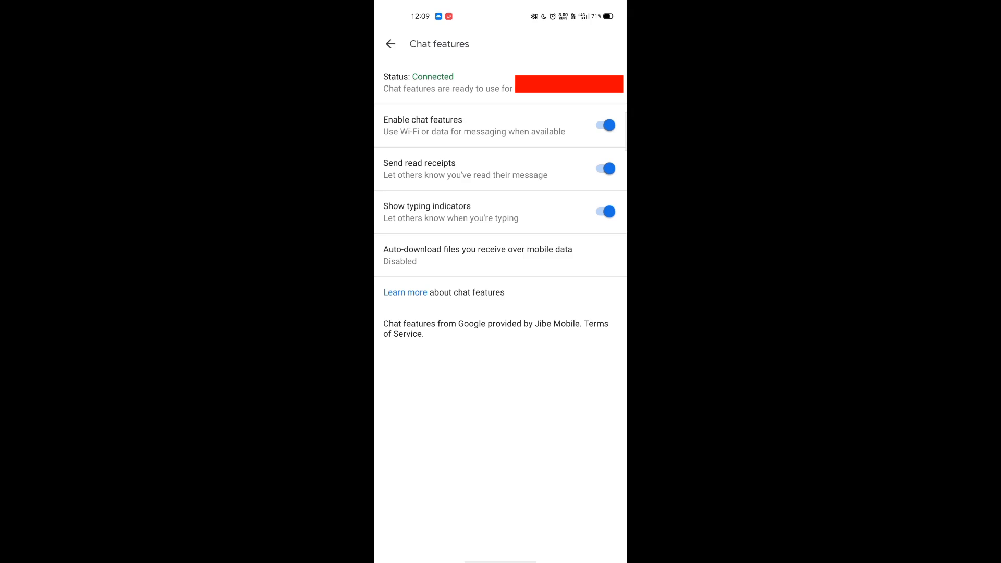
click(603, 212)
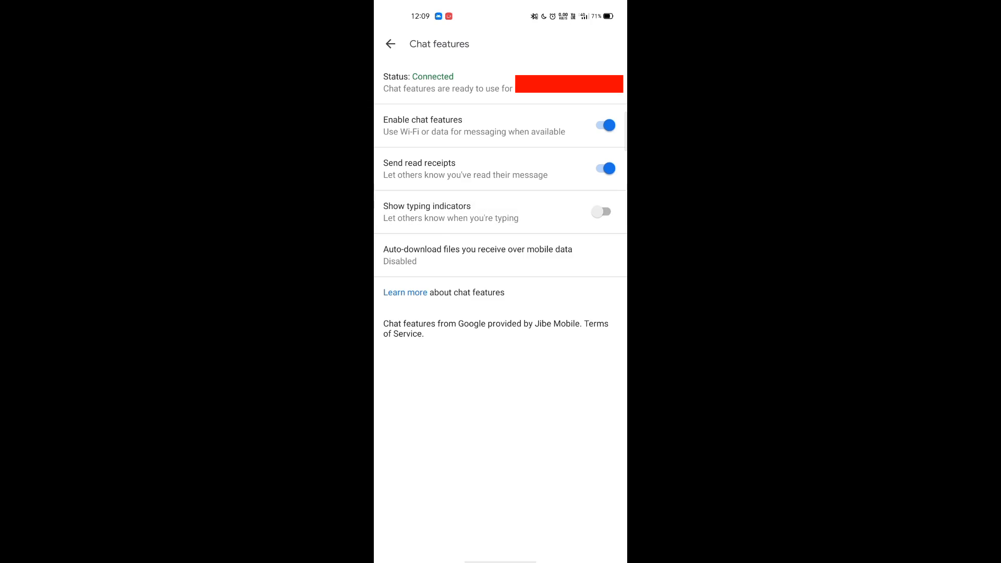
click(601, 211)
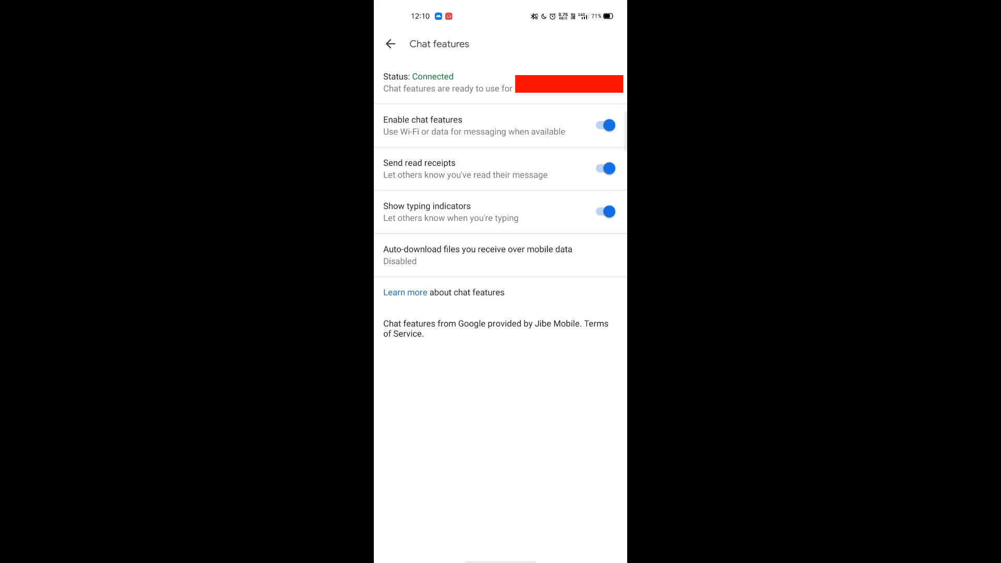
click(390, 44)
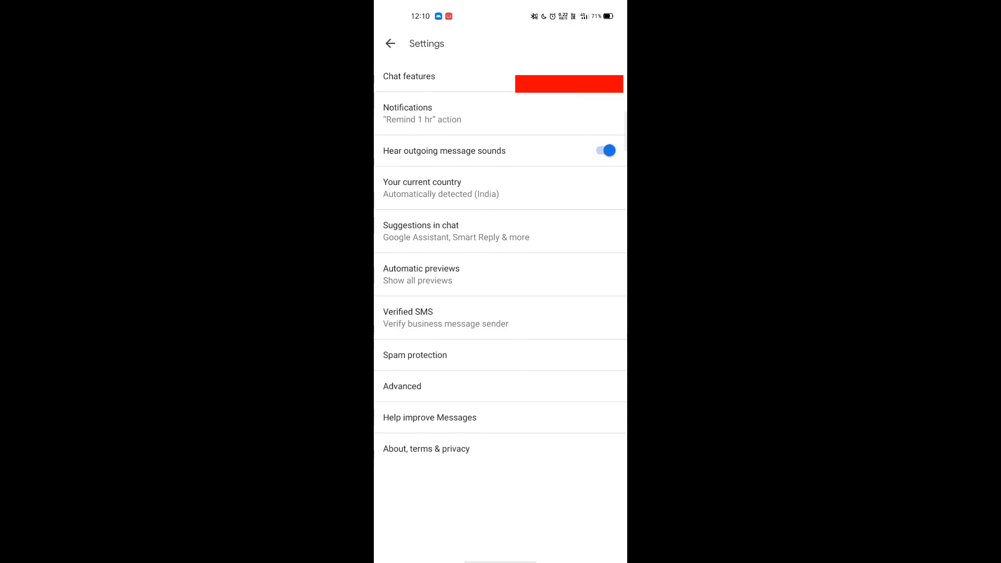
click(390, 44)
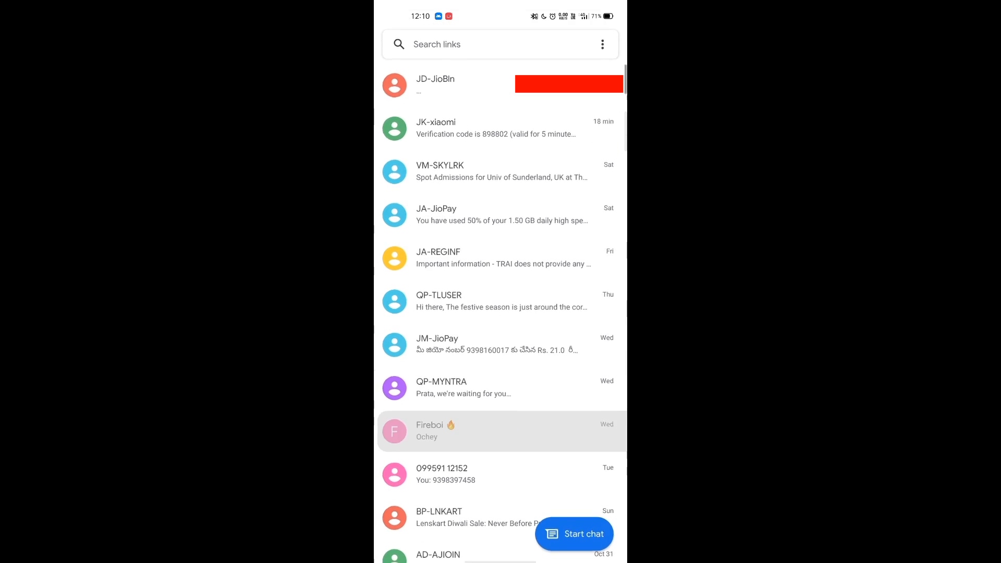
Send the pink AWW sticker from the picker into an existing one-on-one conversation.
click(500, 431)
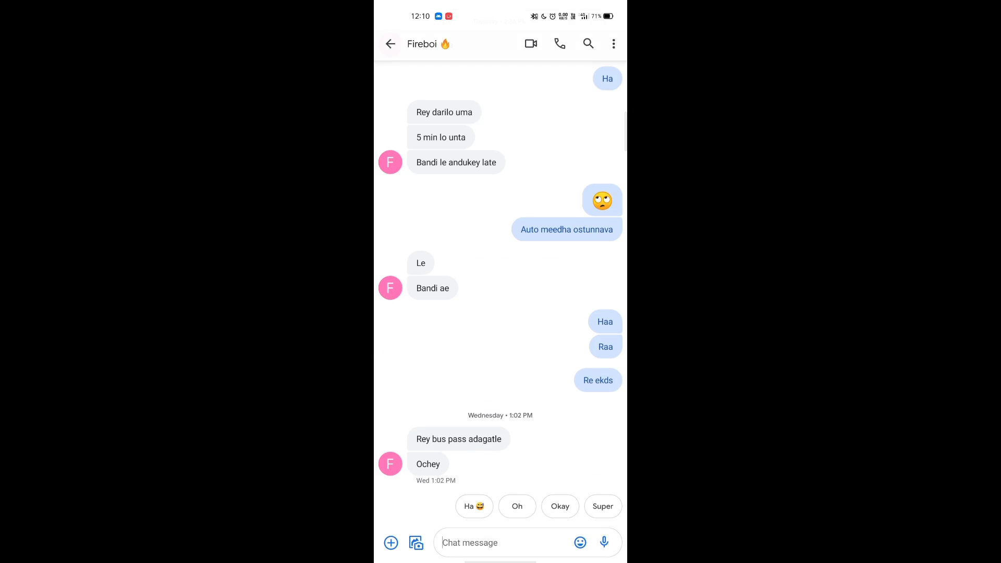
click(499, 542)
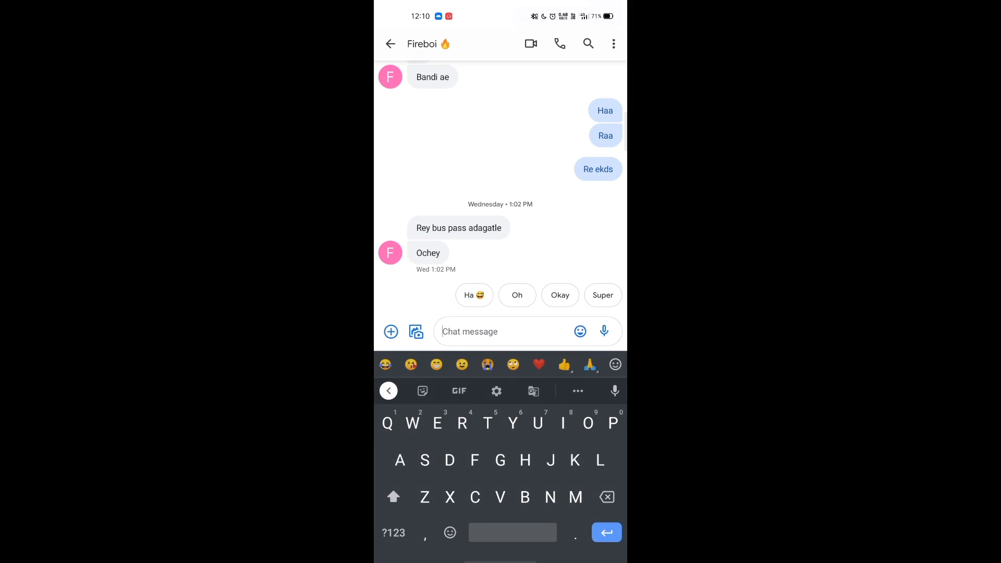
click(391, 332)
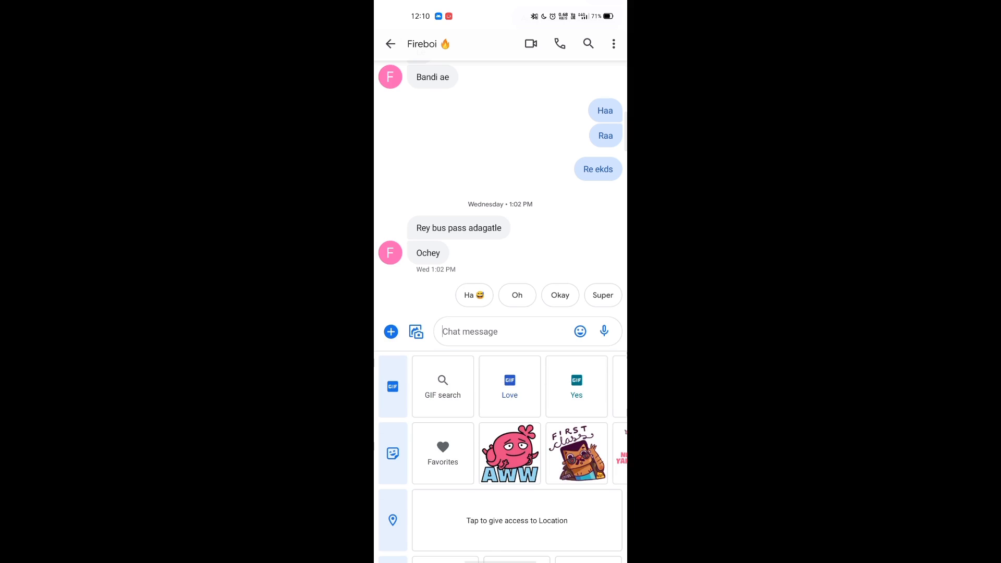
click(510, 453)
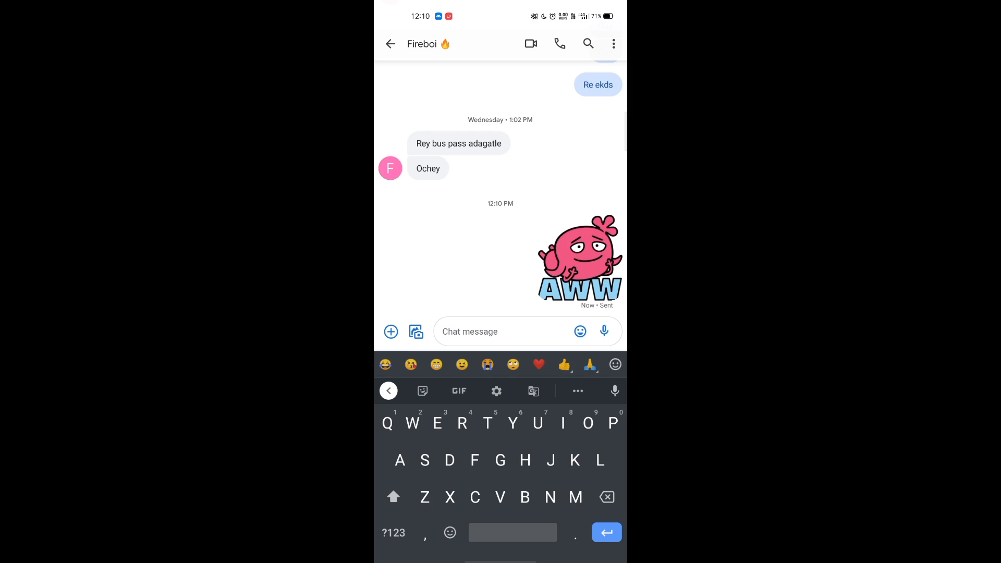
click(390, 44)
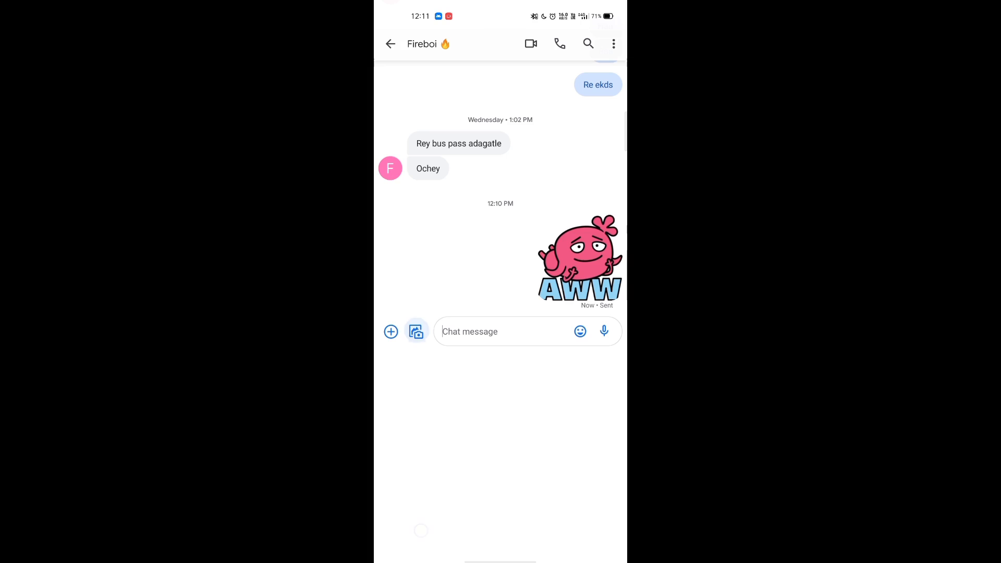
Attach the recent screenshot from the gallery and send it beneath the sticker.
click(416, 332)
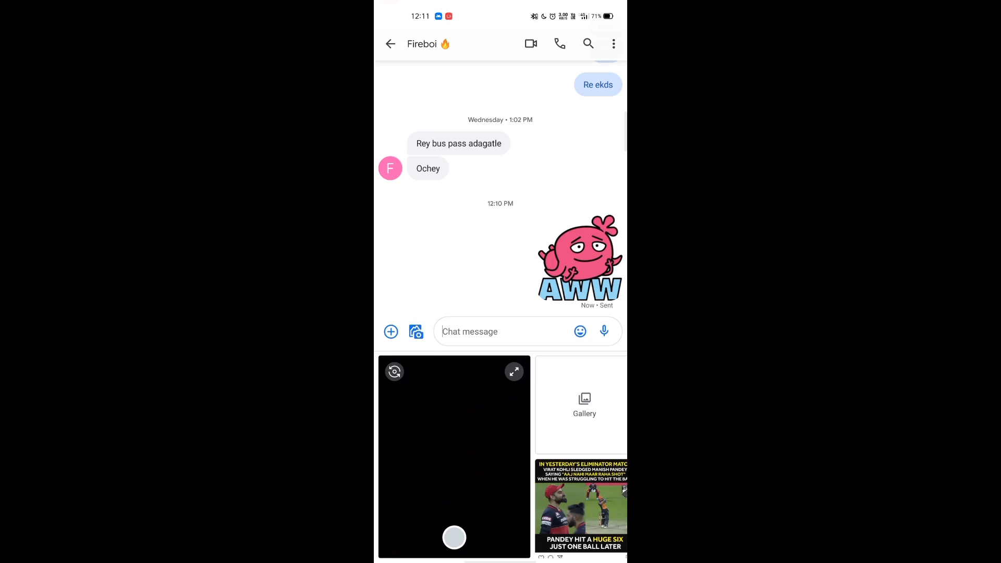
click(582, 507)
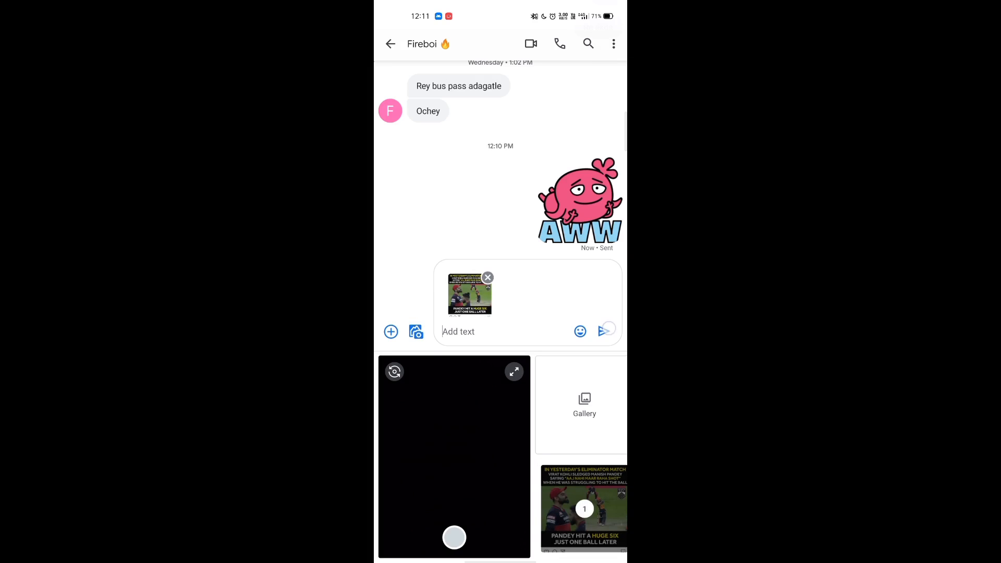
click(605, 331)
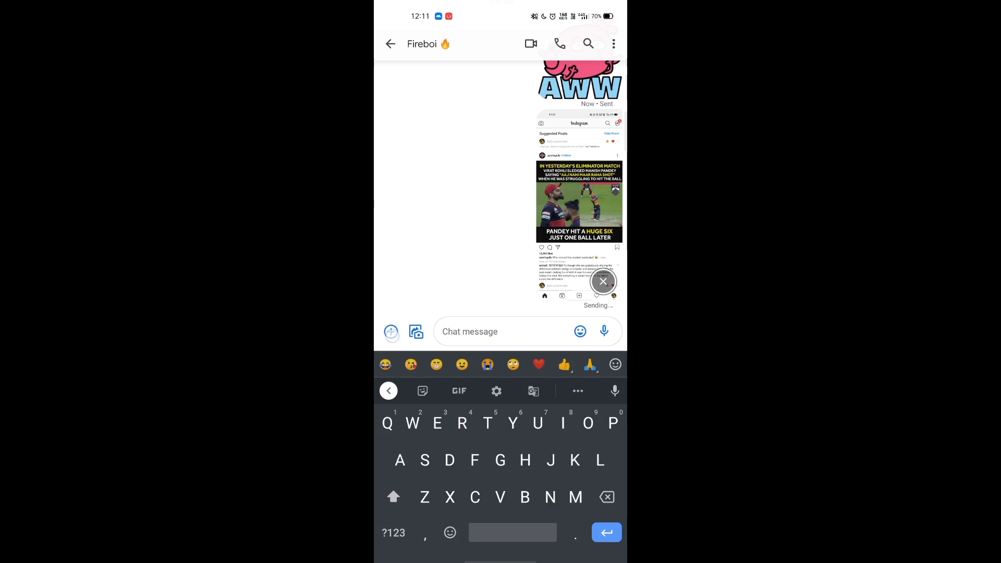
click(391, 331)
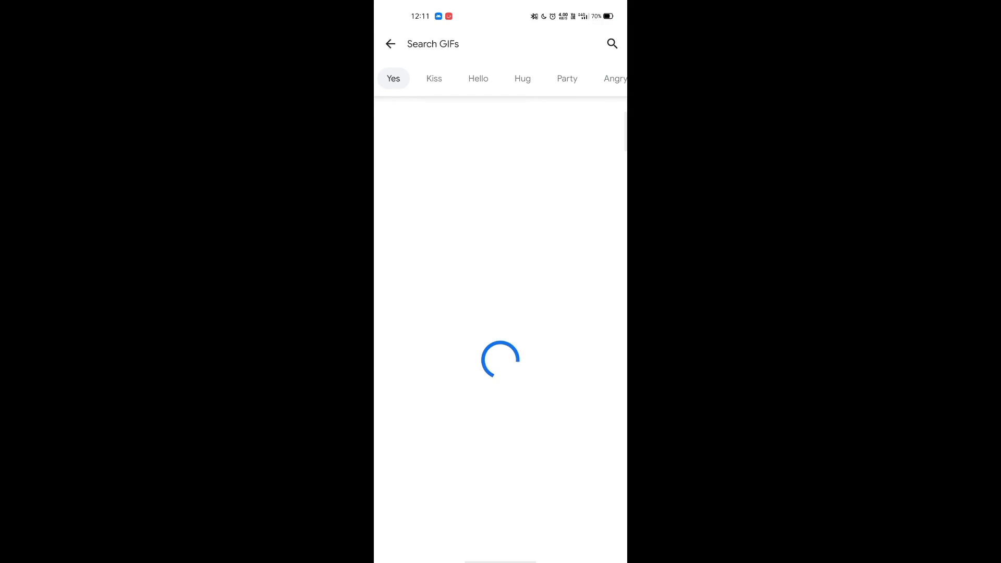
Back out to the conversation list and reopen the same conversation.
click(391, 44)
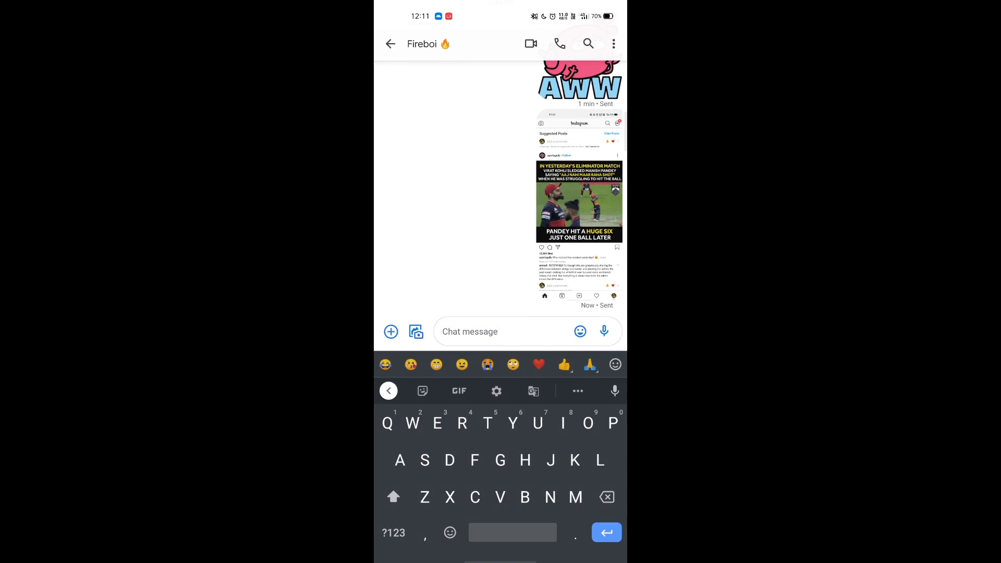
click(390, 44)
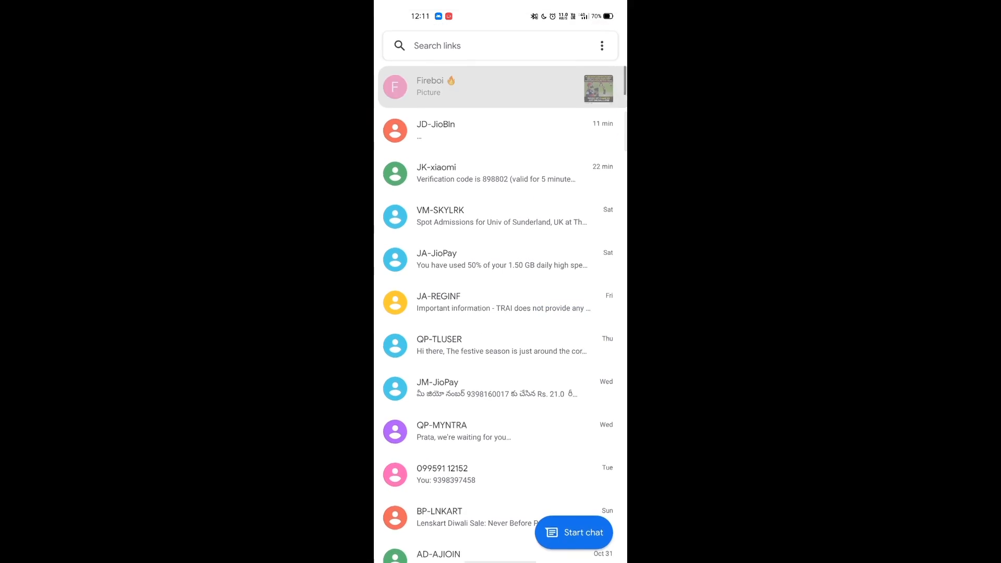
click(500, 87)
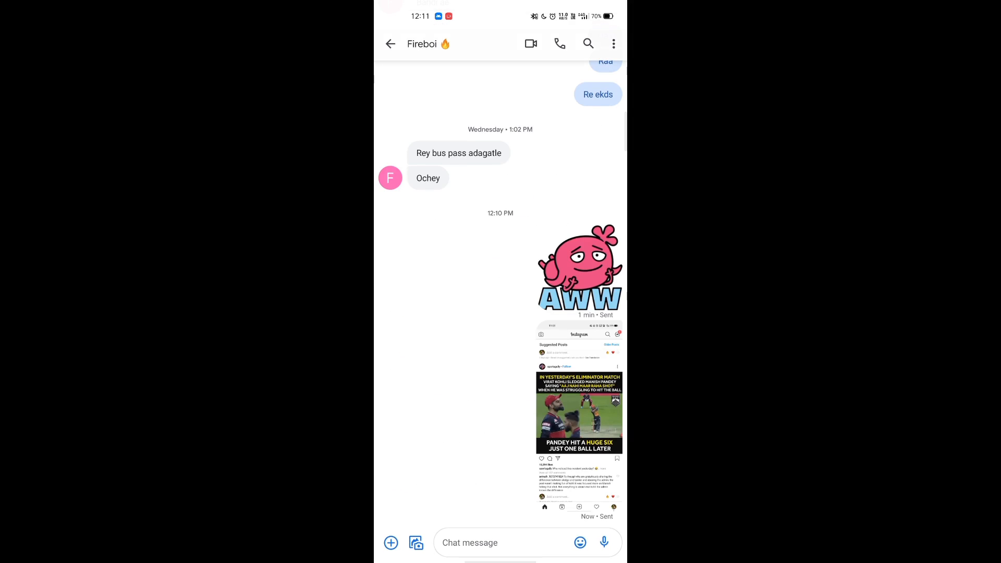
click(504, 543)
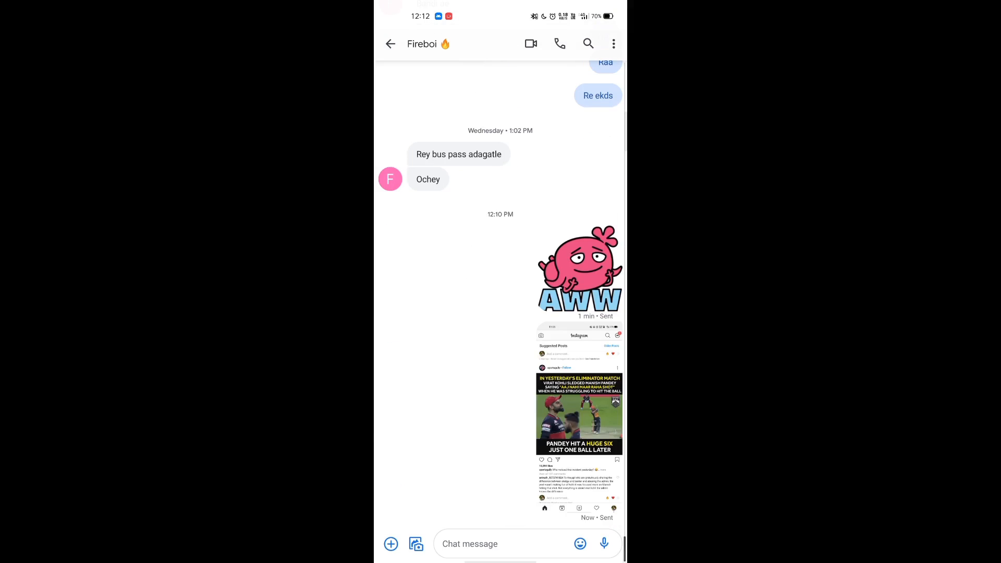
React to the sent screenshot with a thumbs-up and bring up the conversation's options list.
click(505, 543)
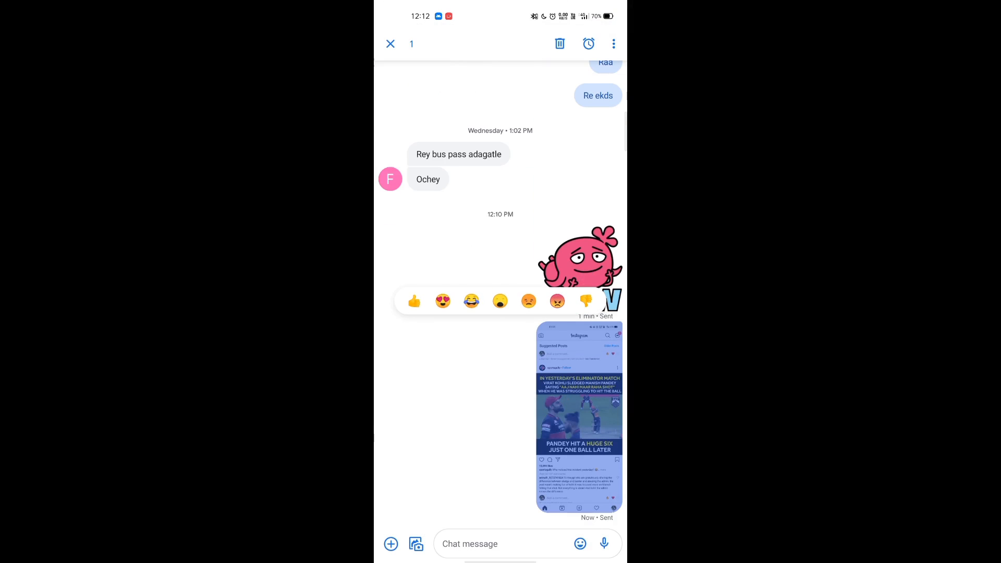
click(390, 44)
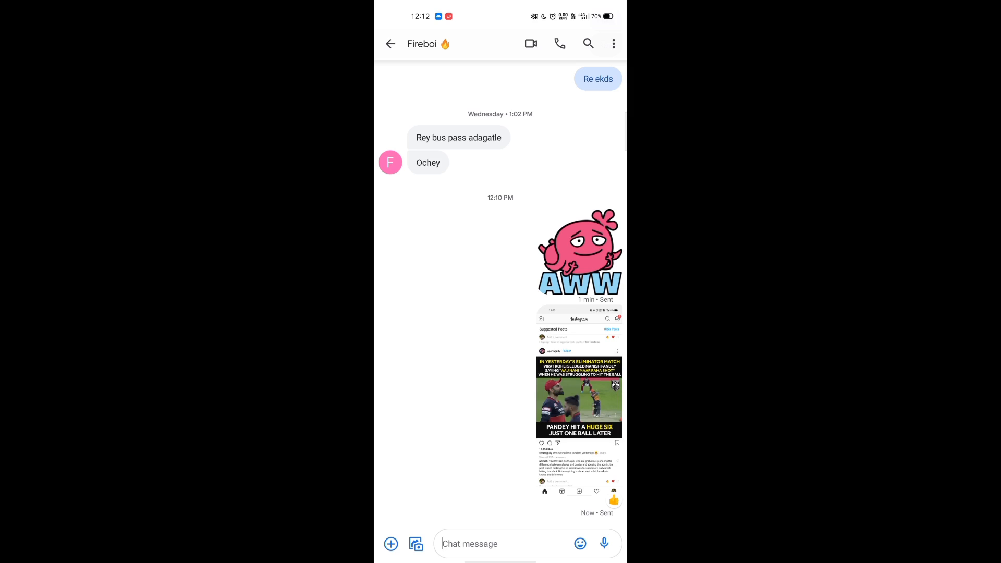
click(612, 44)
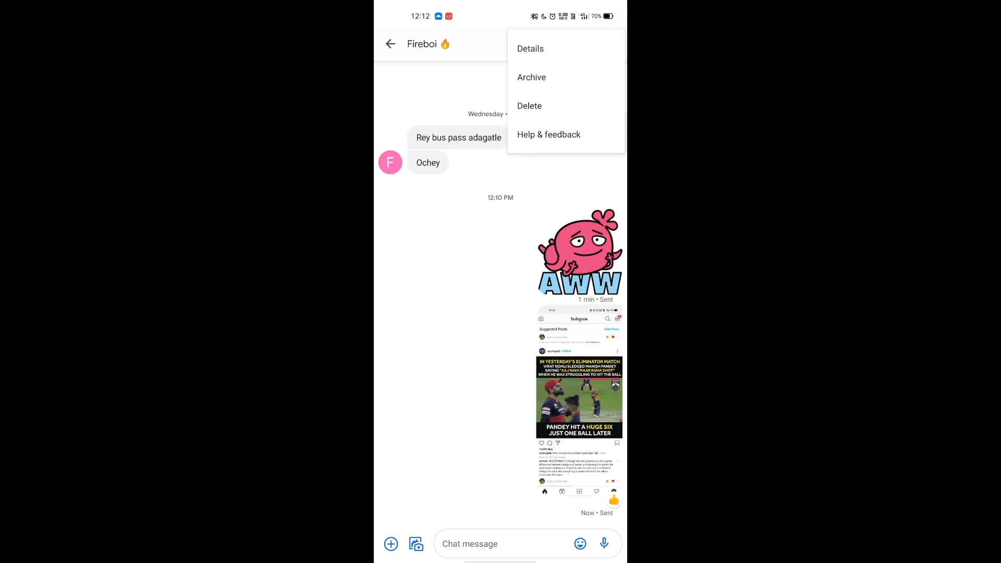